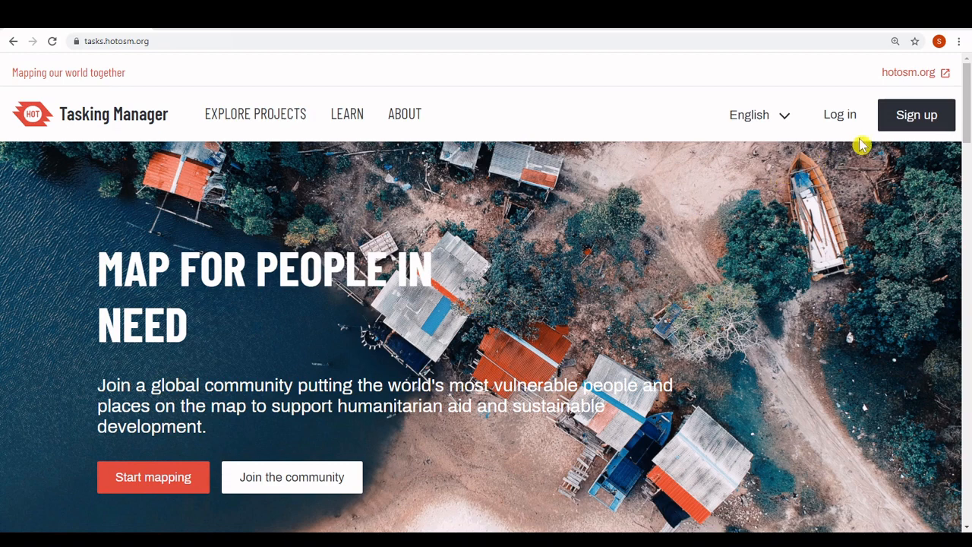
Step: Begin sign-up and submit the name and email, reaching the OpenStreetMap account question
{"action": "left_click", "coordinate": [916, 116]}
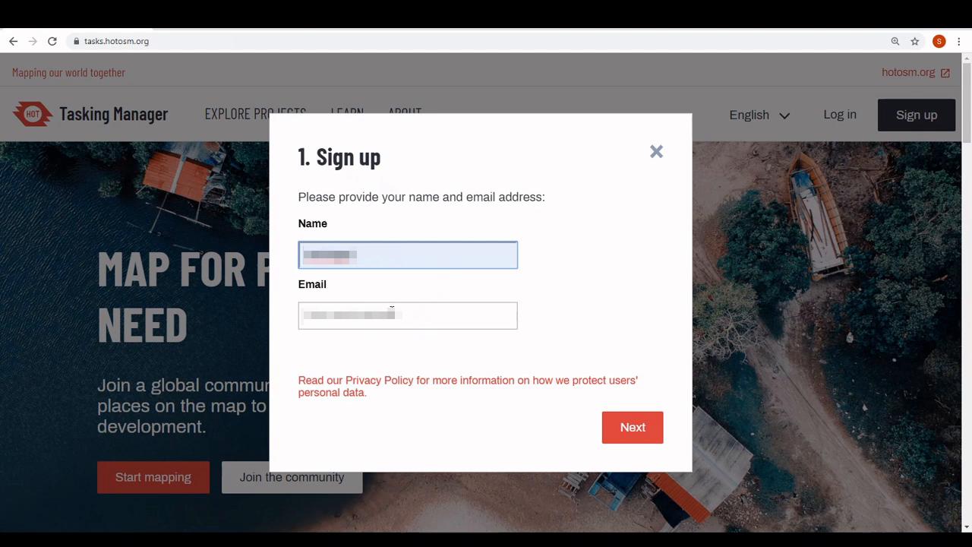
{"action": "left_click", "coordinate": [407, 314]}
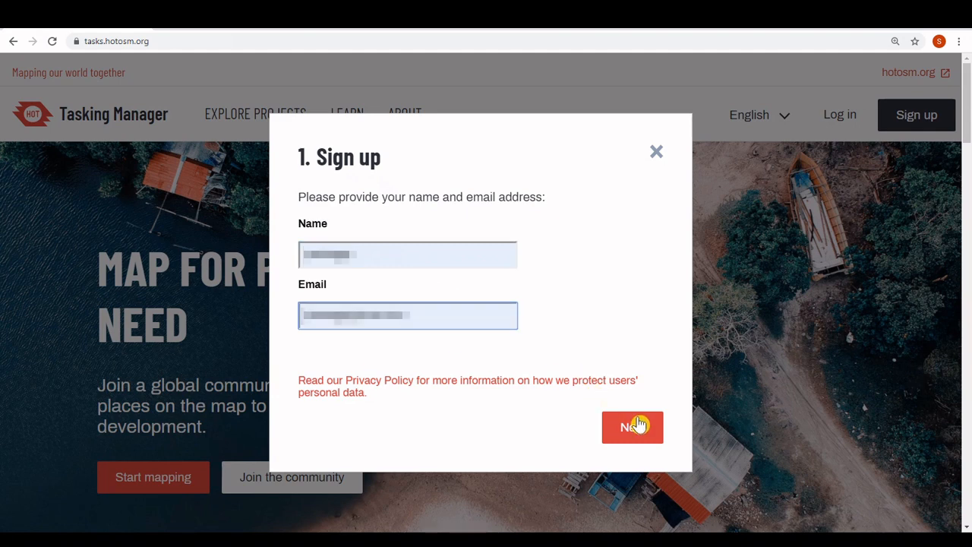
{"action": "left_click", "coordinate": [631, 426]}
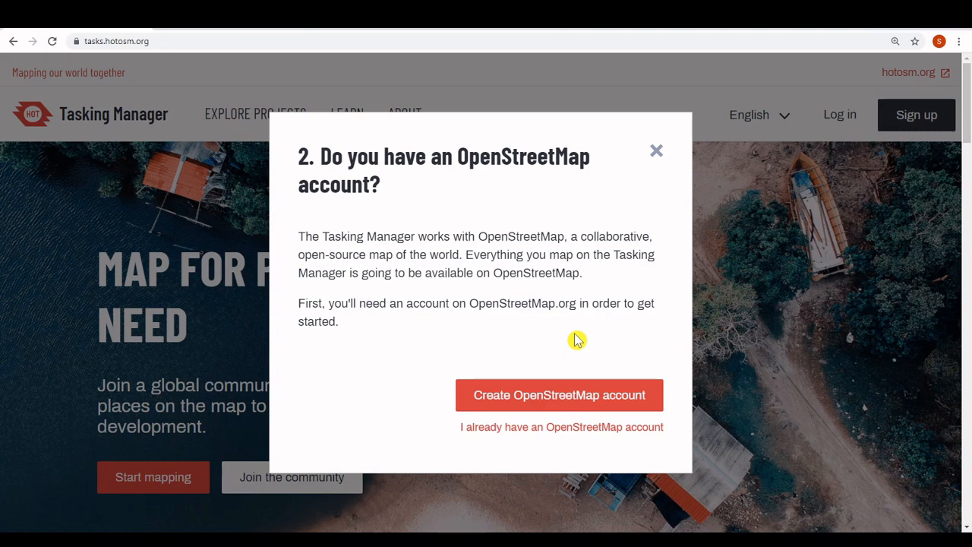
Step: Create an OpenStreetMap account with email, display name and password, reaching the contributor terms
{"action": "left_click", "coordinate": [559, 395]}
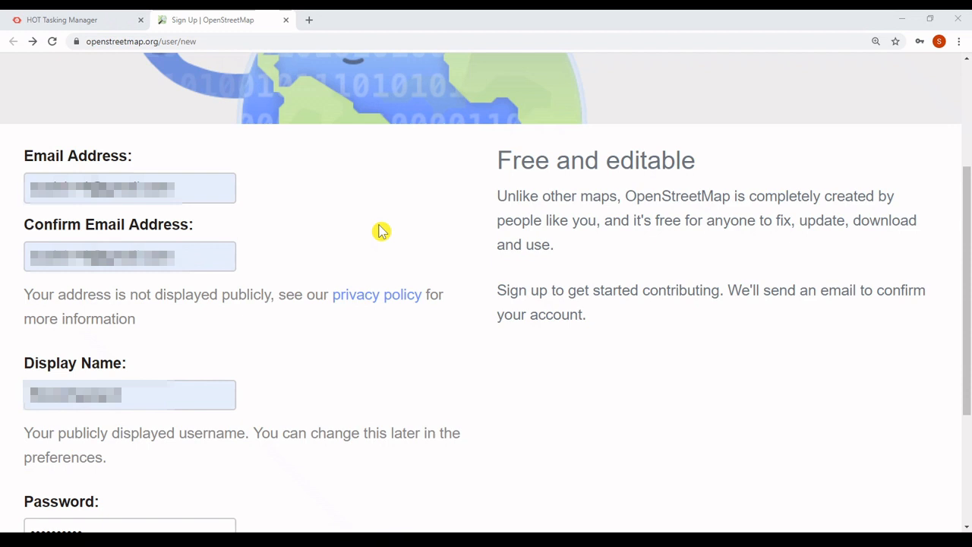
{"action": "scroll", "scroll_direction": "down", "scroll_amount": 3}
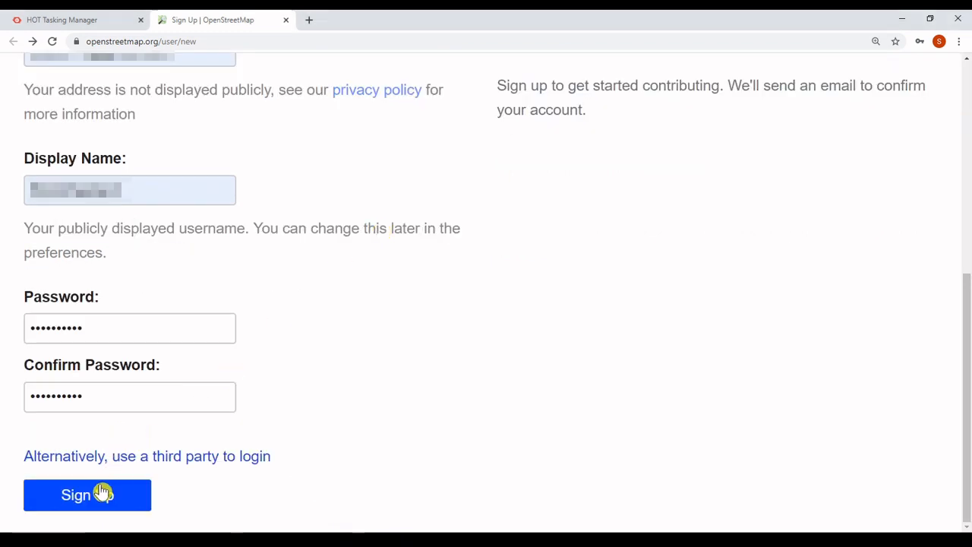
{"action": "left_click", "coordinate": [86, 495]}
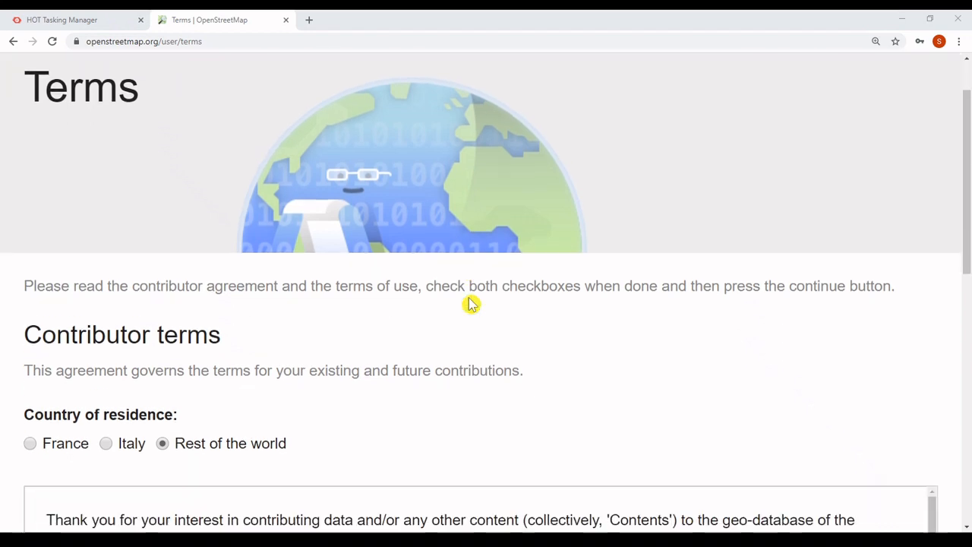
Step: Accept the contributor terms and Terms of Use to finish creating the OpenStreetMap account
{"action": "scroll", "scroll_direction": "down", "scroll_amount": 3}
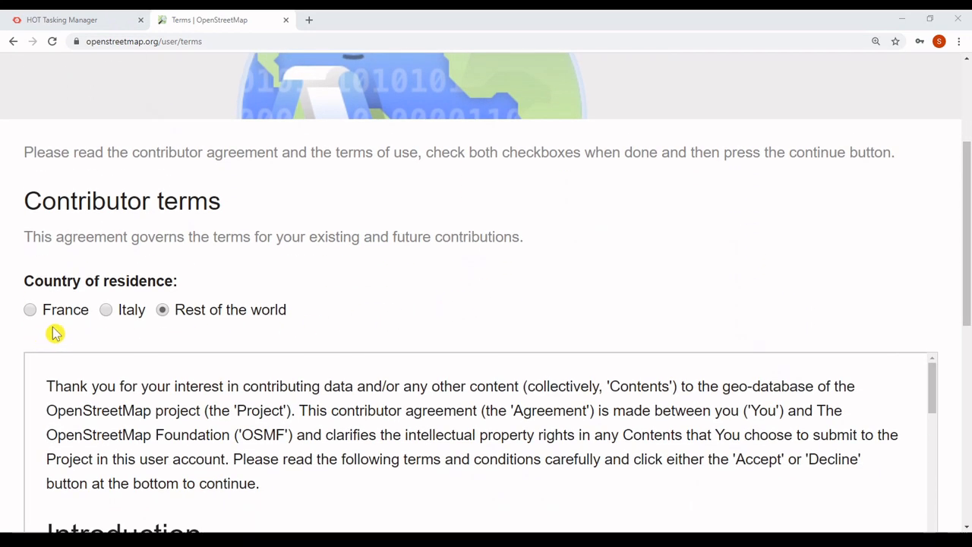
{"action": "mouse_move", "coordinate": [7, 372]}
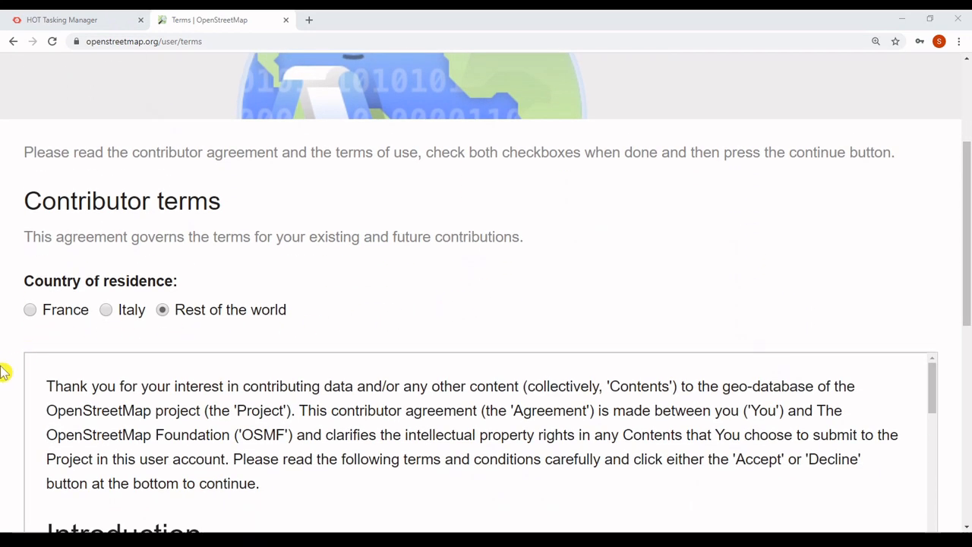
{"action": "scroll", "scroll_direction": "down", "scroll_amount": 3}
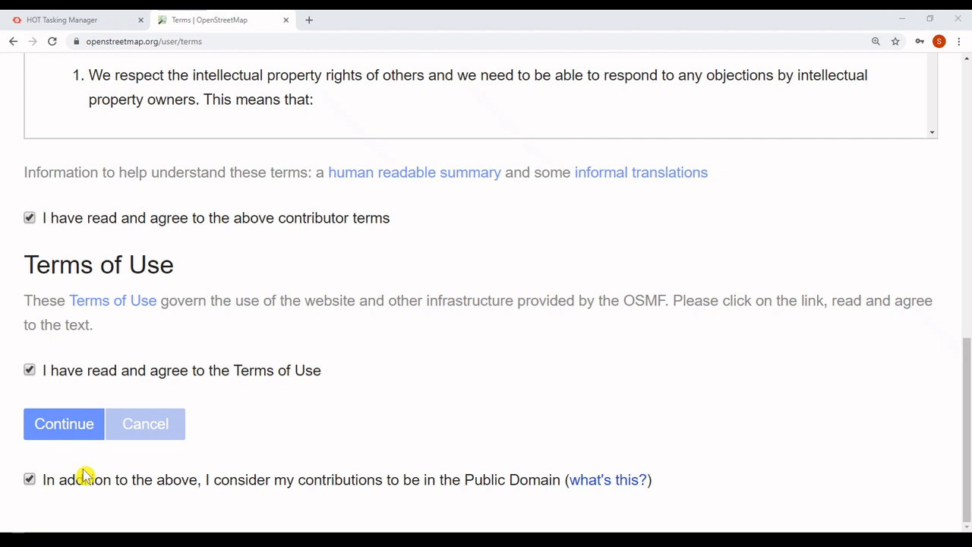
{"action": "mouse_move", "coordinate": [64, 424]}
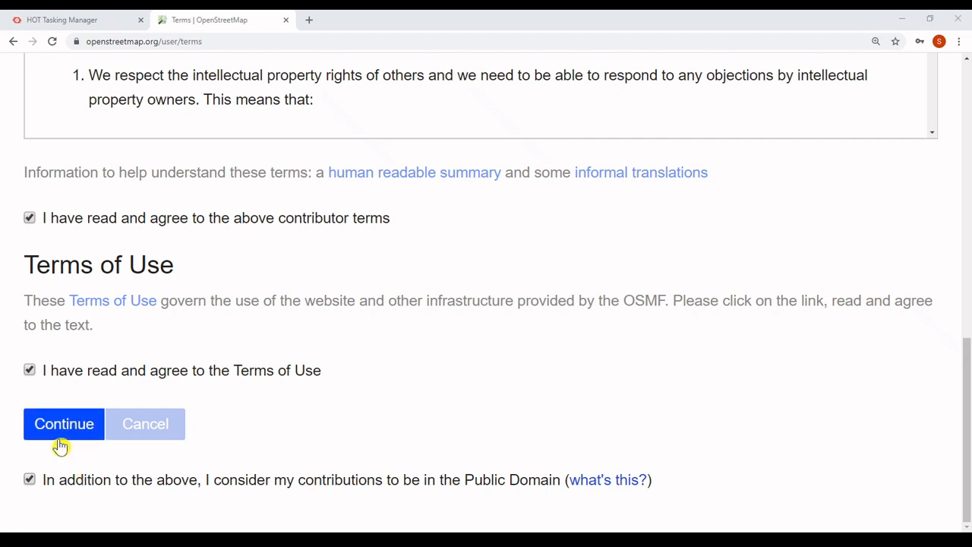
{"action": "left_click", "coordinate": [64, 423]}
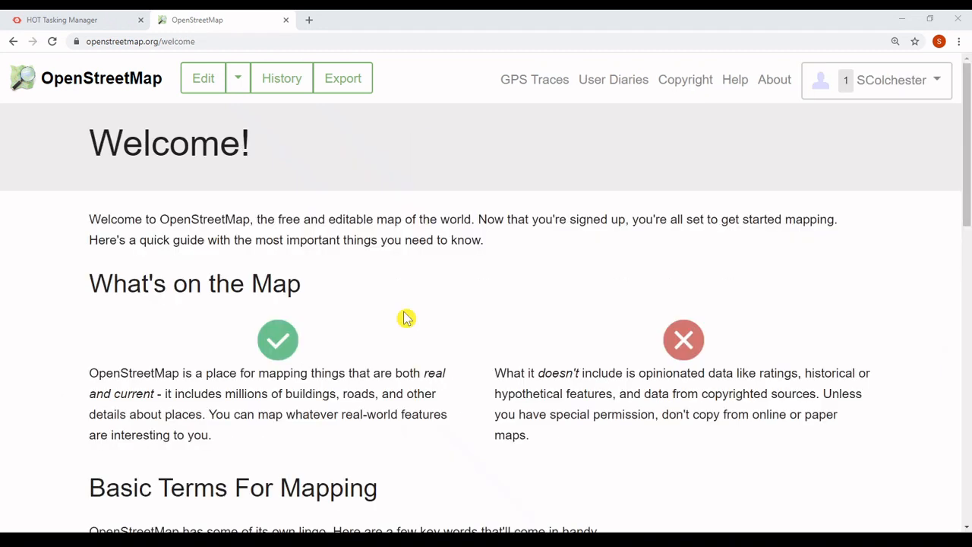
{"action": "mouse_move", "coordinate": [395, 306]}
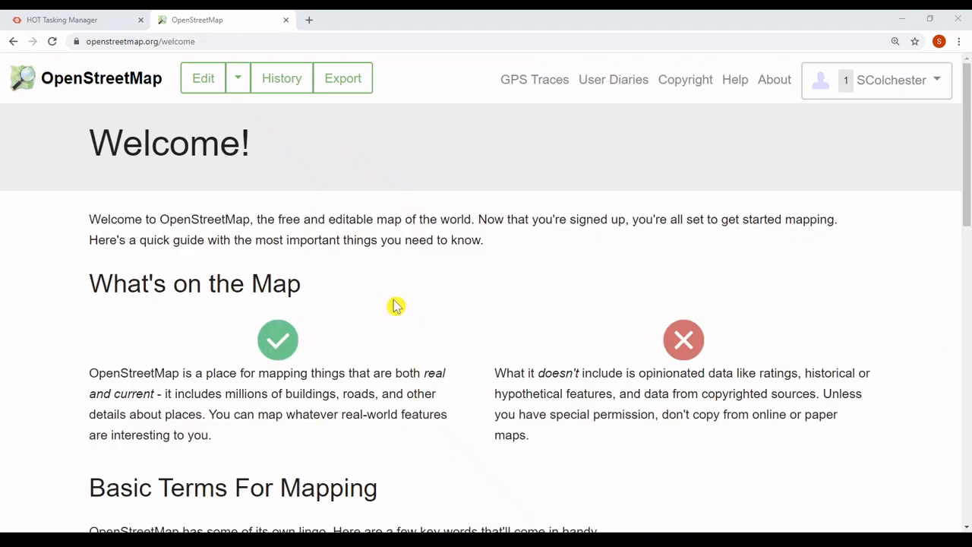
Step: Close the OpenStreetMap welcome page to return to the Tasking Manager sign-up
{"action": "left_click", "coordinate": [61, 19]}
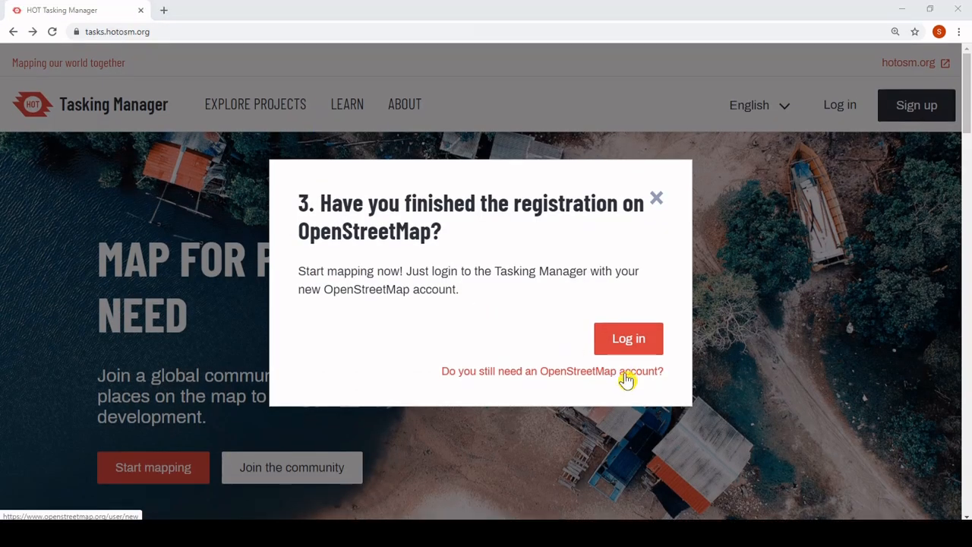
Step: Log in via OpenStreetMap, grant Tasking Manager access, and go to Explore Projects
{"action": "left_click", "coordinate": [553, 370]}
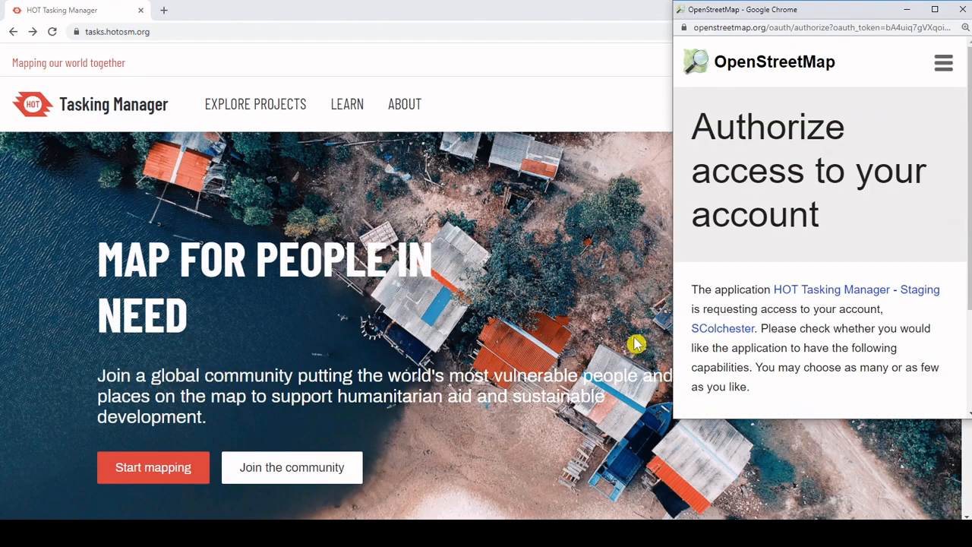
{"action": "scroll", "scroll_direction": "down", "scroll_amount": 3}
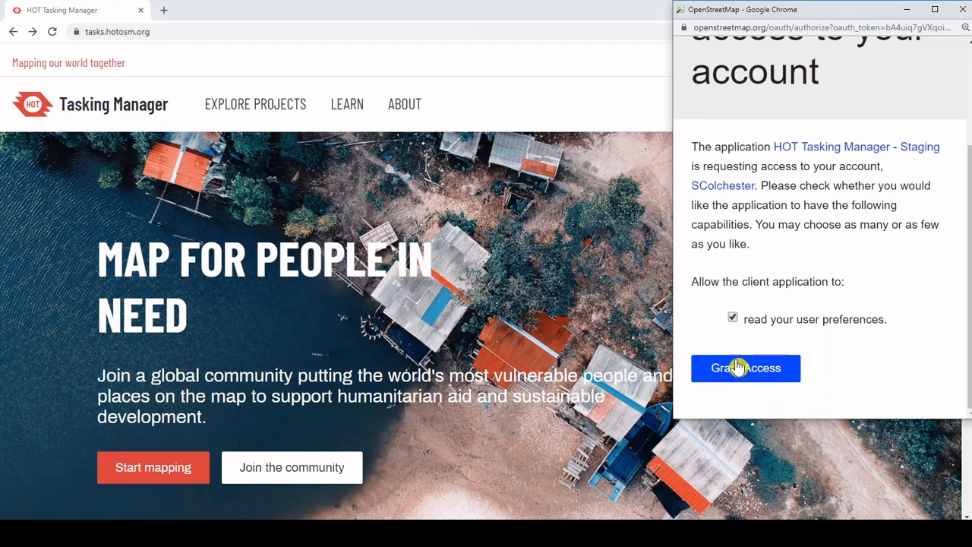
{"action": "left_click", "coordinate": [744, 368]}
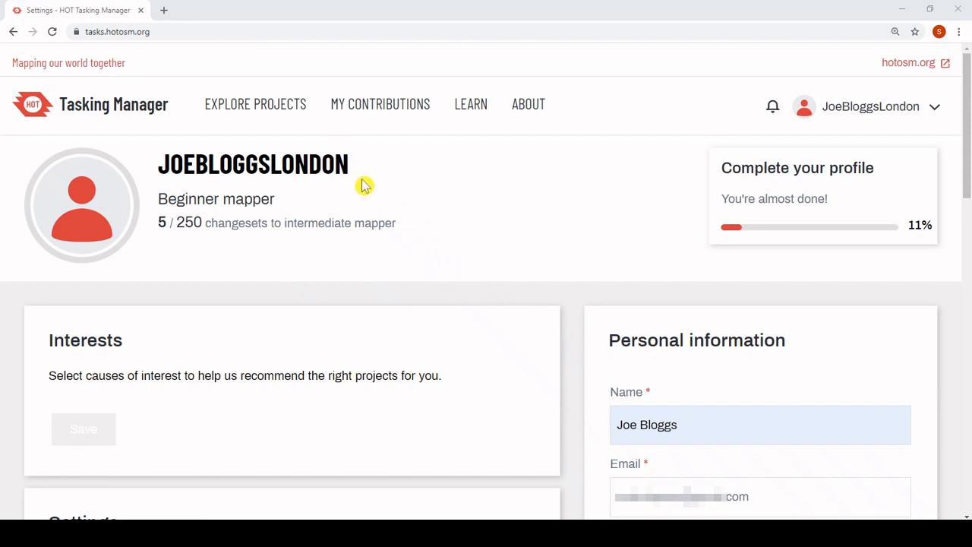
{"action": "left_click", "coordinate": [255, 103]}
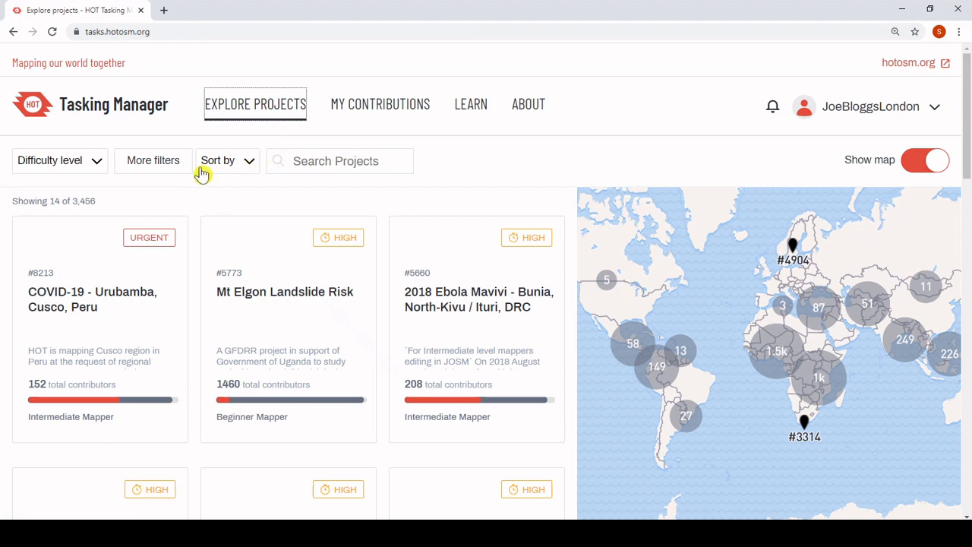
{"action": "mouse_move", "coordinate": [36, 156]}
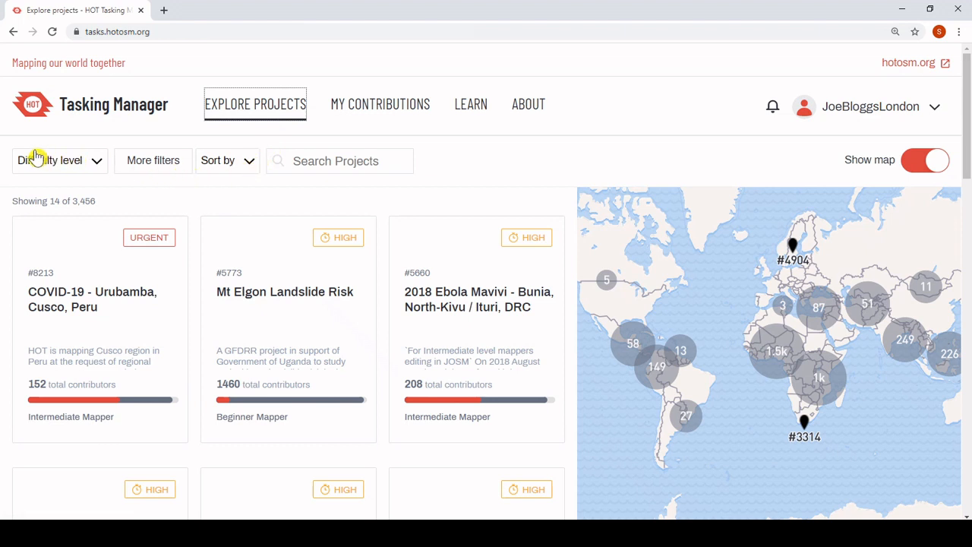
Step: Filter the projects list by difficulty level Beginner mapper
{"action": "left_click", "coordinate": [58, 161]}
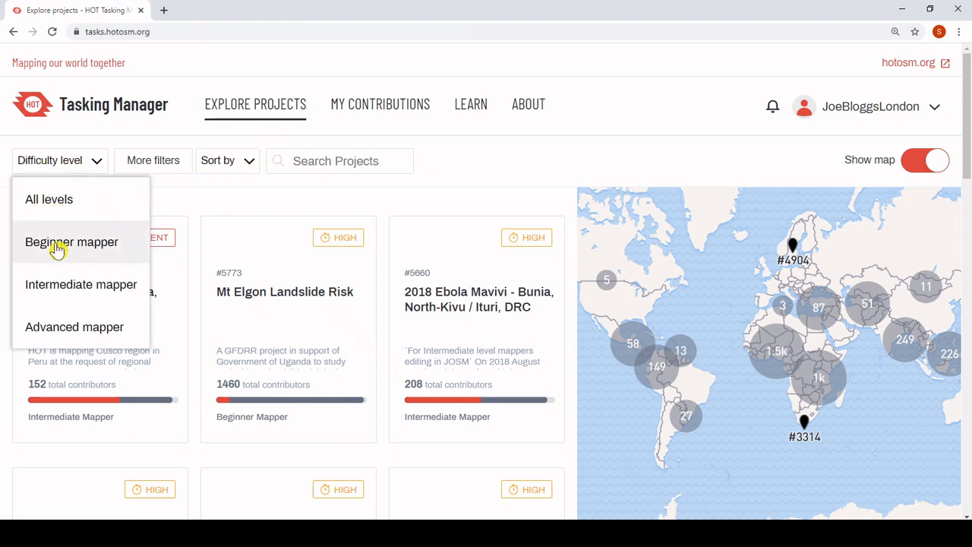
{"action": "left_click", "coordinate": [72, 242]}
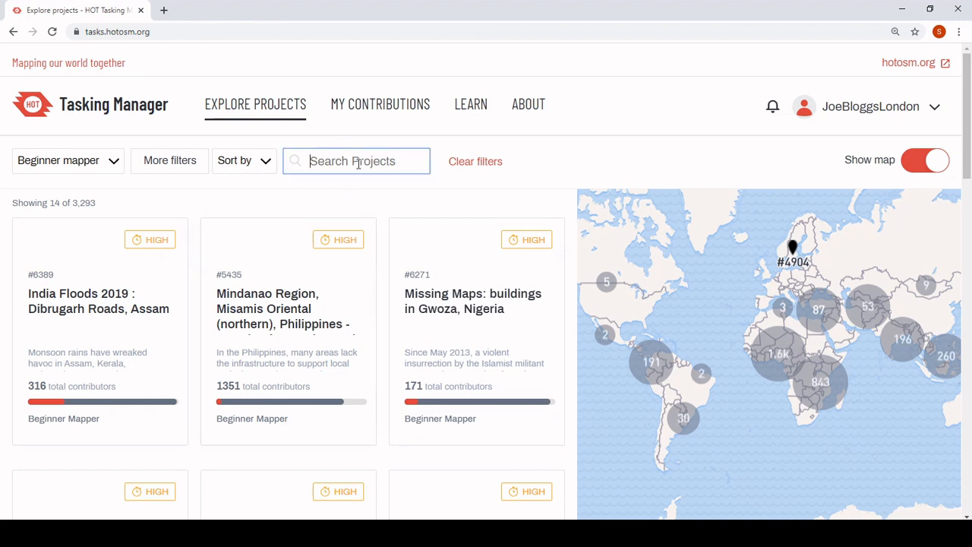